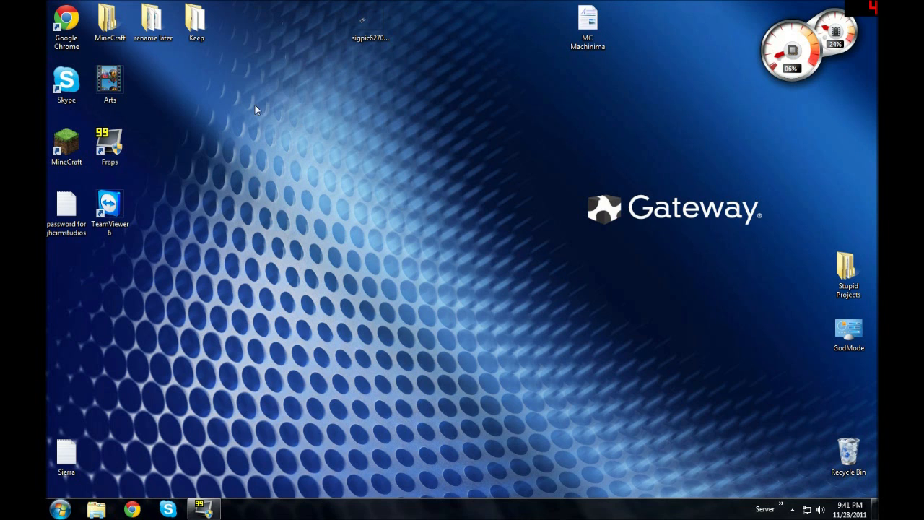
Download Minecraft_Server.exe from minecraft.net and save it to the desktop.
{"action": "left_click", "coordinate": [131, 508]}
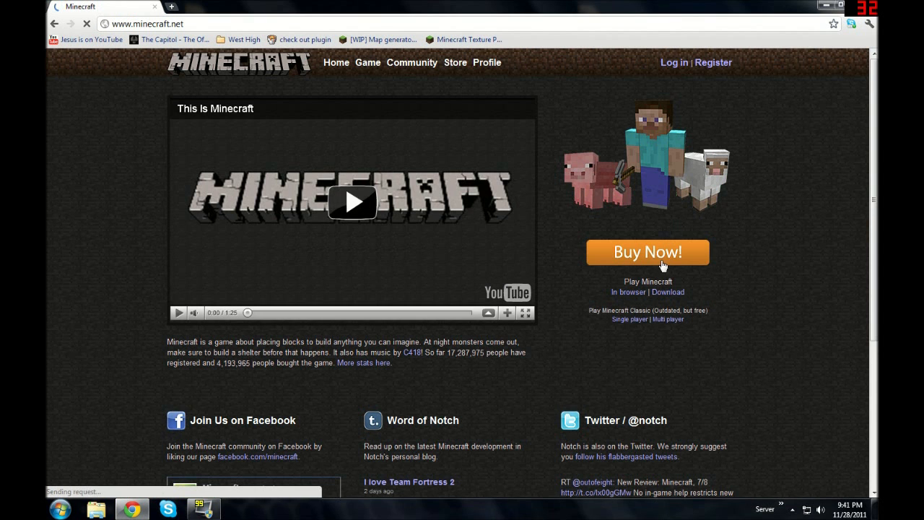
{"action": "left_click", "coordinate": [667, 291]}
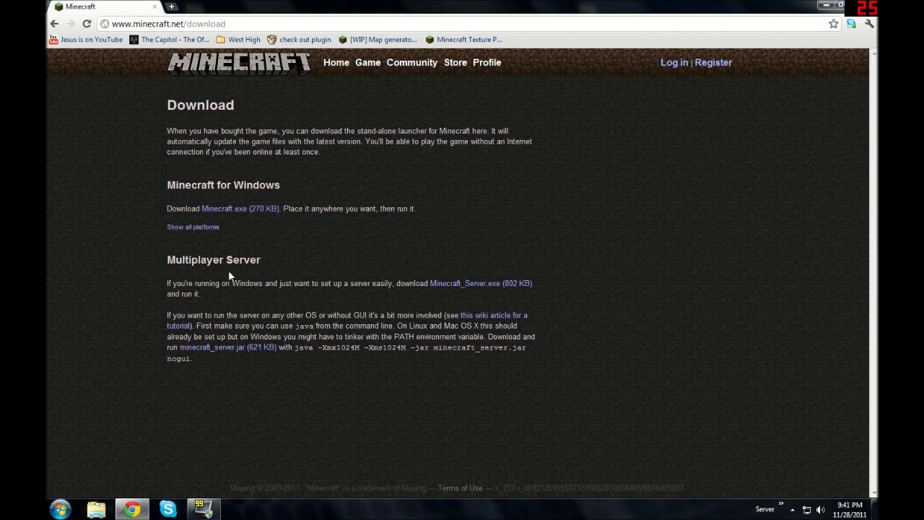
{"action": "mouse_move", "coordinate": [433, 286]}
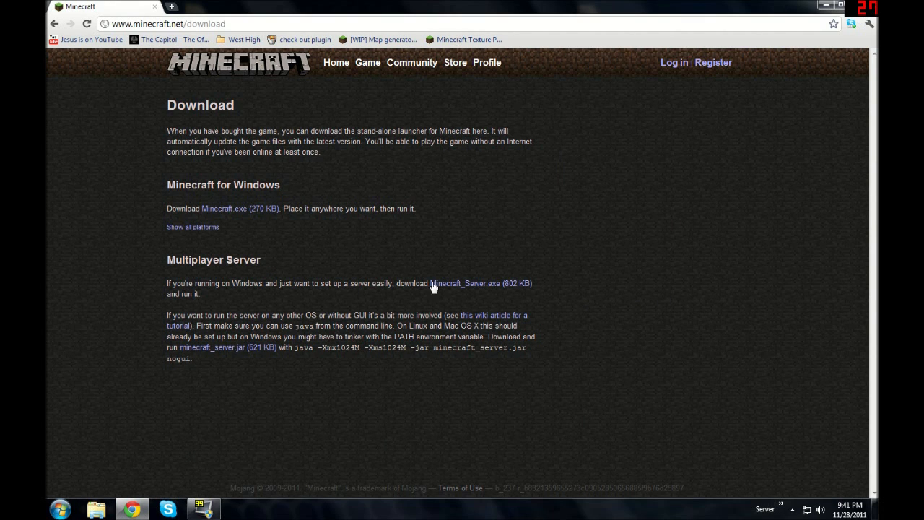
{"action": "mouse_move", "coordinate": [456, 283]}
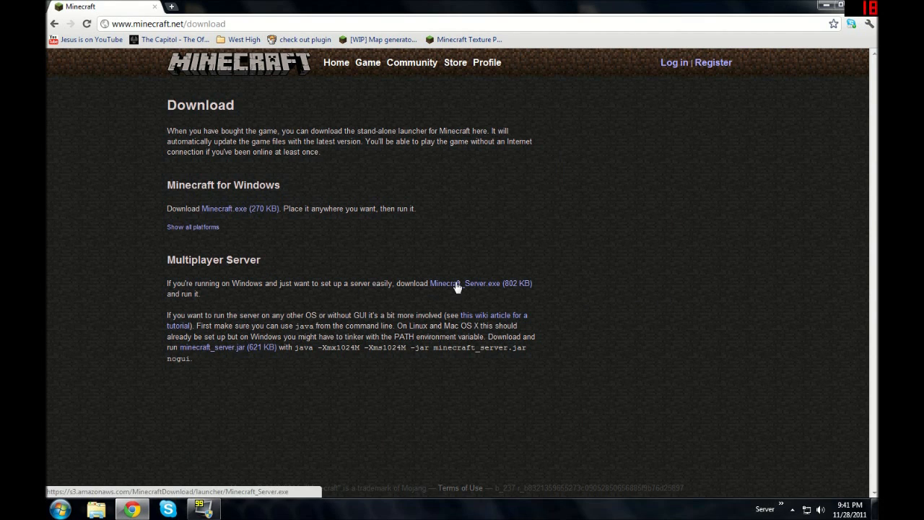
{"action": "left_click", "coordinate": [456, 283]}
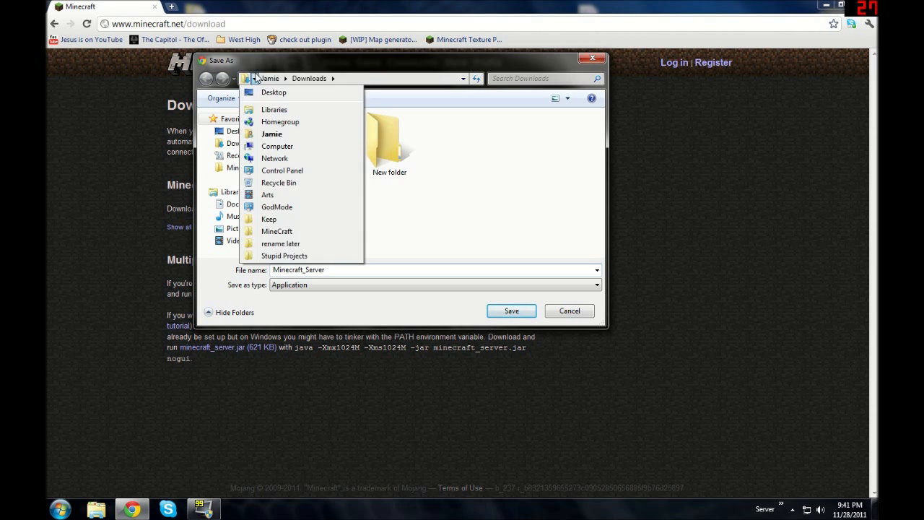
{"action": "left_click", "coordinate": [275, 93]}
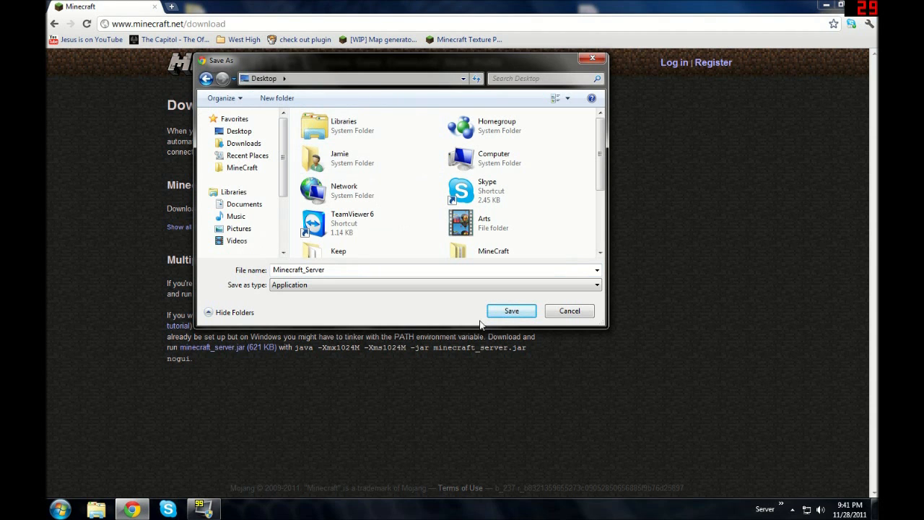
{"action": "left_click", "coordinate": [511, 310]}
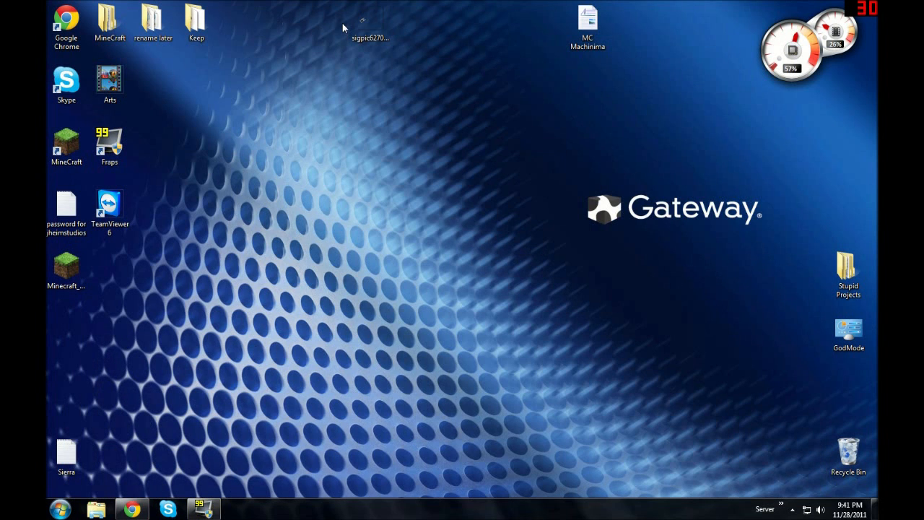
{"action": "mouse_move", "coordinate": [131, 508]}
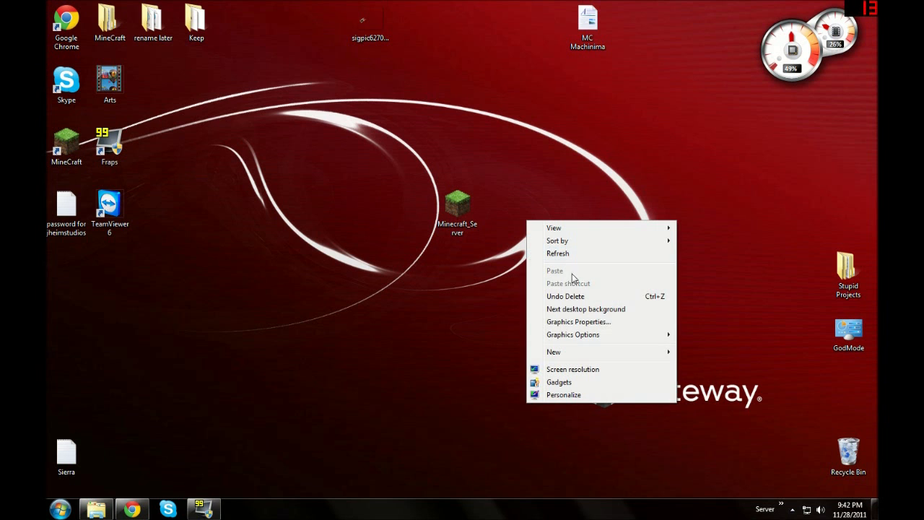
Open the desktop Server folder and select the Minecraft_Server program inside it.
{"action": "left_click", "coordinate": [552, 352]}
{"action": "type", "text": "Server"}
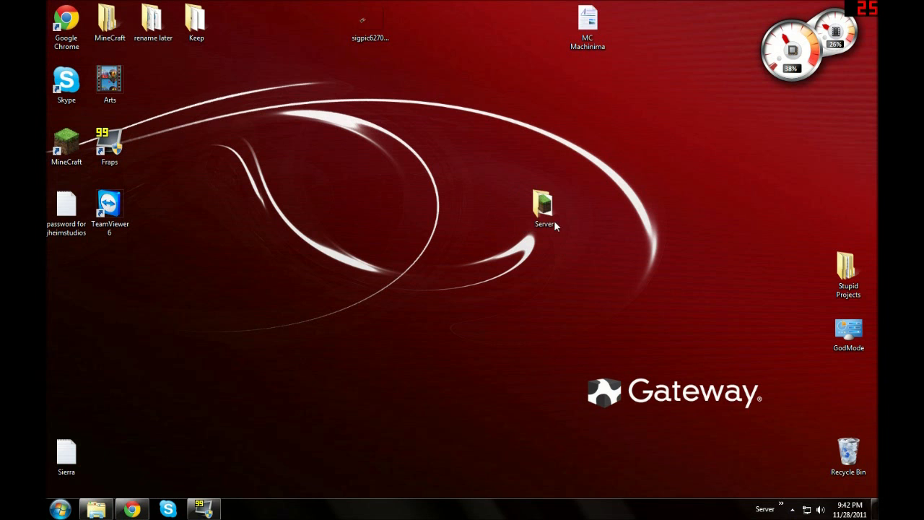
{"action": "double_click", "coordinate": [542, 203]}
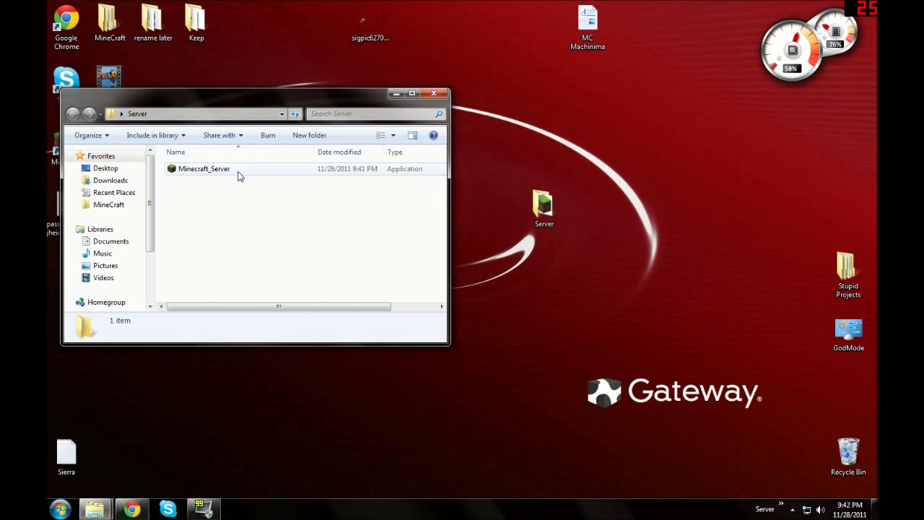
{"action": "left_click", "coordinate": [205, 168]}
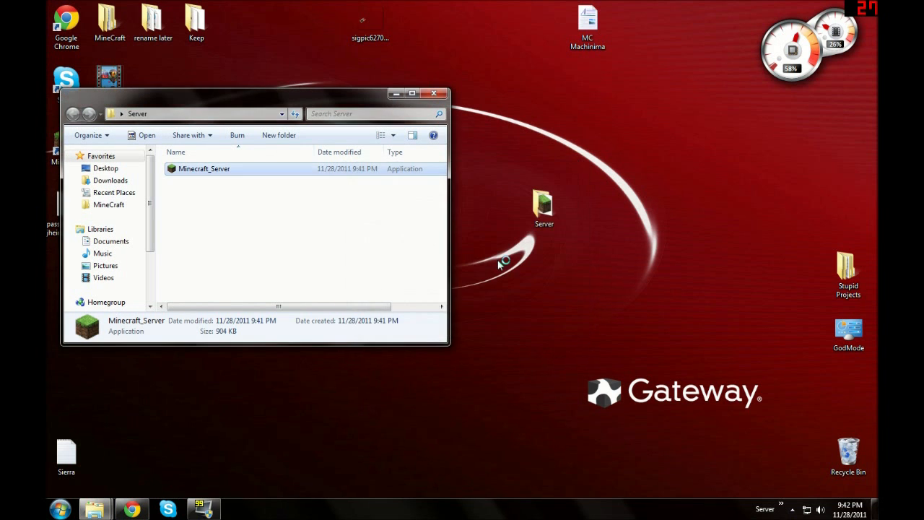
Run Minecraft_Server and allow it through Windows Firewall on public networks.
{"action": "double_click", "coordinate": [204, 168]}
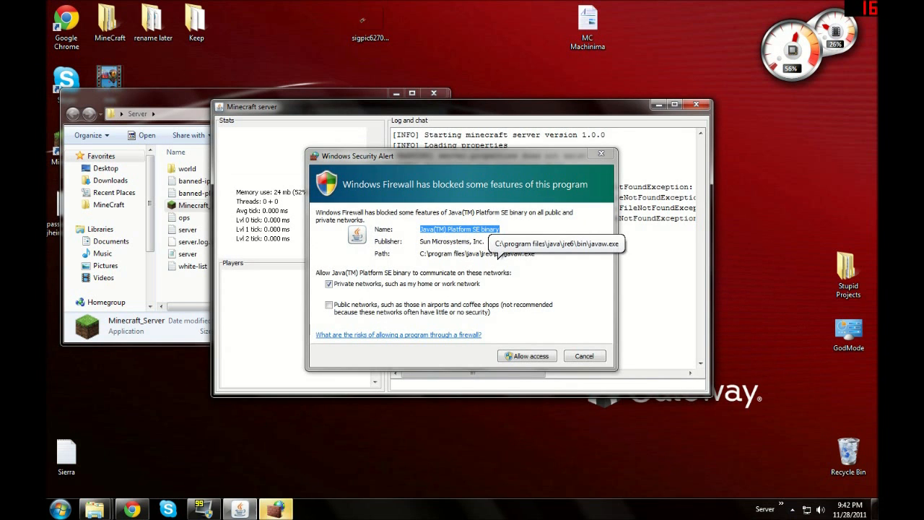
{"action": "mouse_move", "coordinate": [407, 296]}
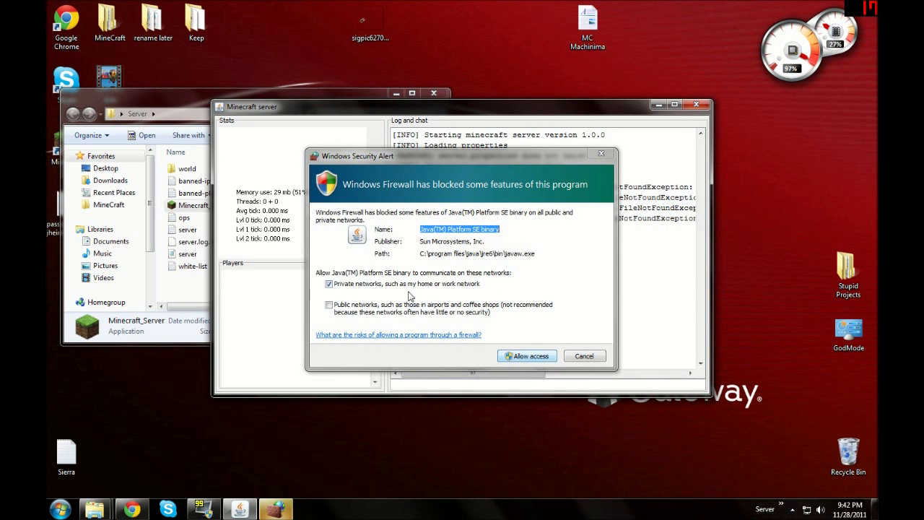
{"action": "left_click", "coordinate": [329, 303]}
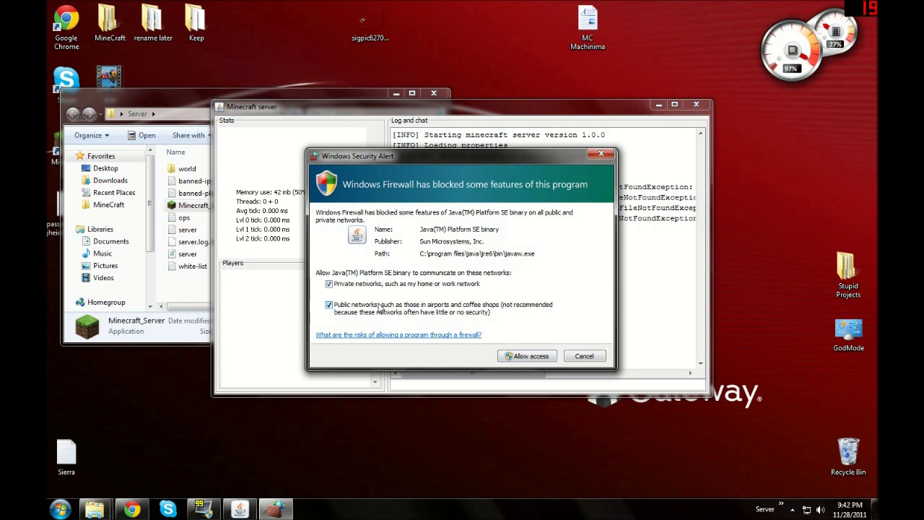
{"action": "left_click", "coordinate": [329, 303]}
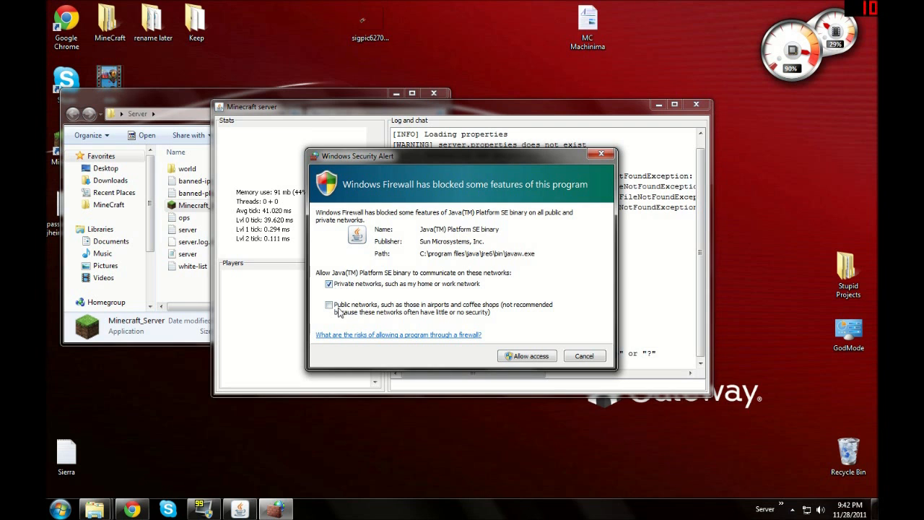
{"action": "left_click", "coordinate": [329, 303]}
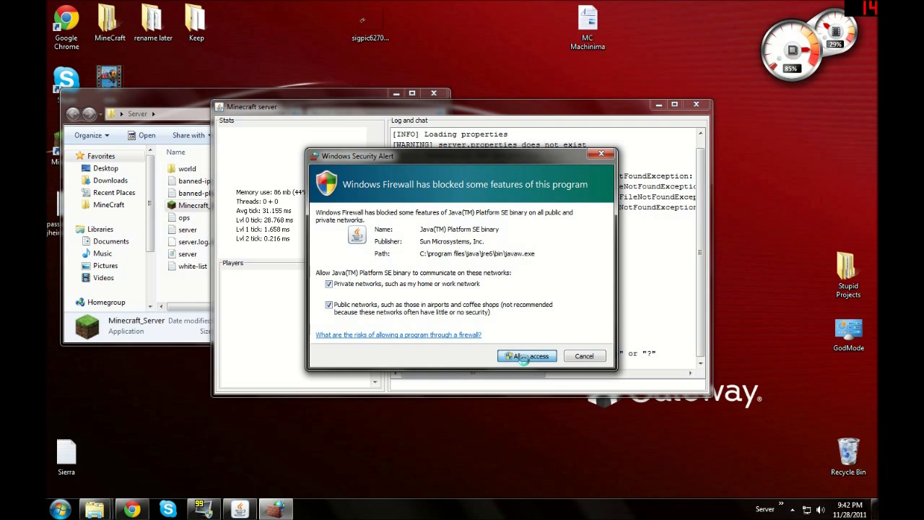
{"action": "left_click", "coordinate": [527, 355]}
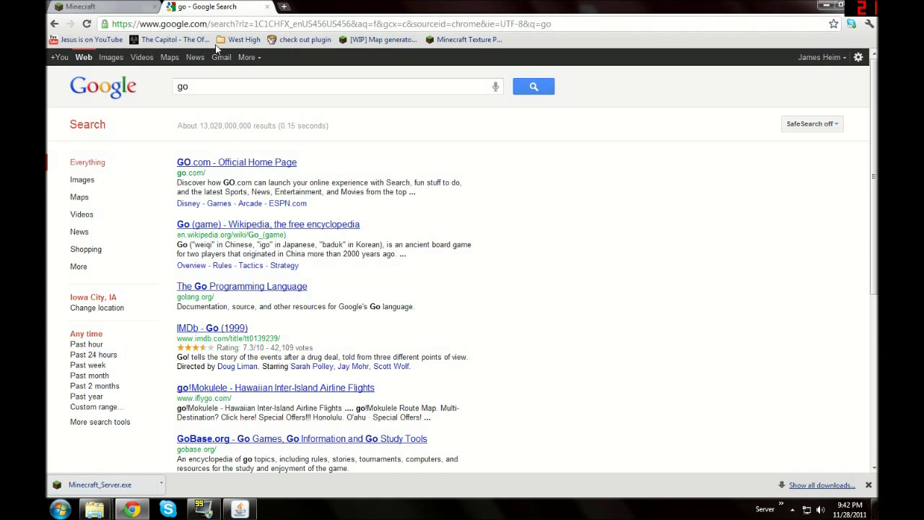
Search Google for 'whats my ip' to find this computer's address.
{"action": "left_click", "coordinate": [243, 41]}
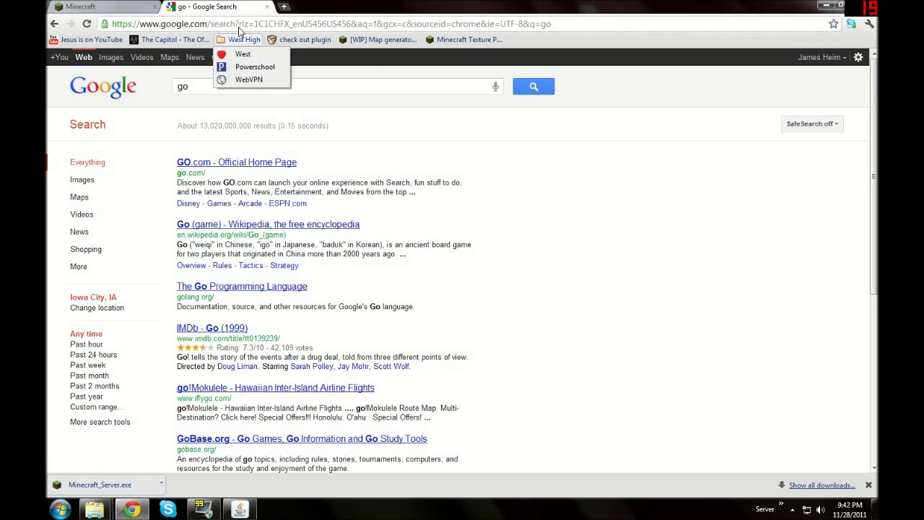
{"action": "left_click", "coordinate": [214, 23]}
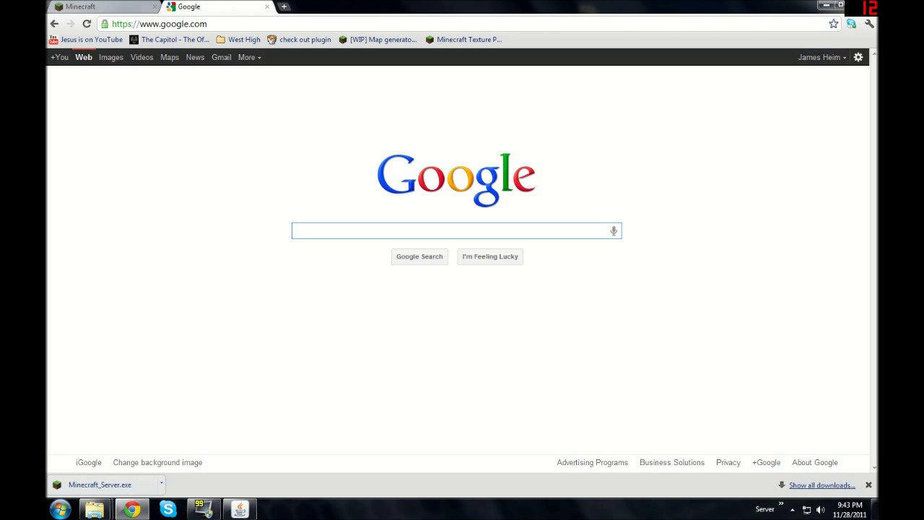
{"action": "type", "text": "whats my ip"}
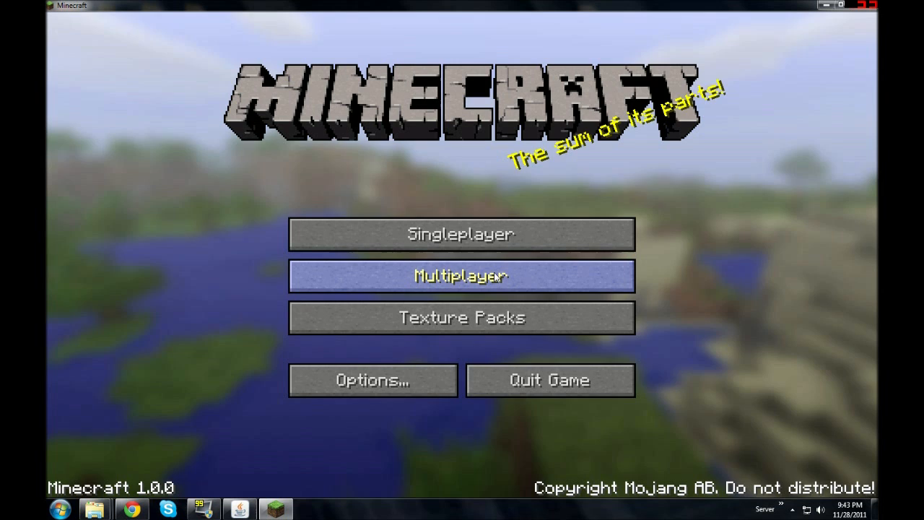
Start adding a multiplayer server named My S and clear the typed address.
{"action": "left_click", "coordinate": [462, 276]}
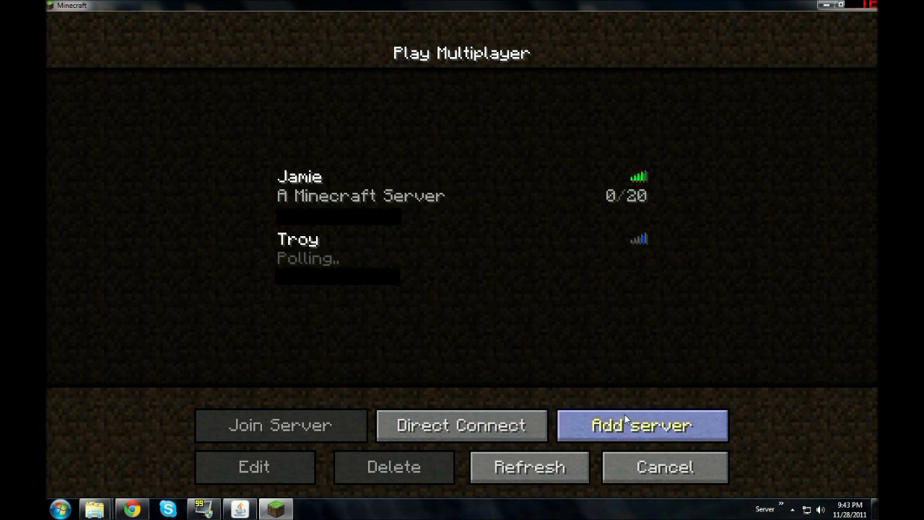
{"action": "left_click", "coordinate": [641, 425]}
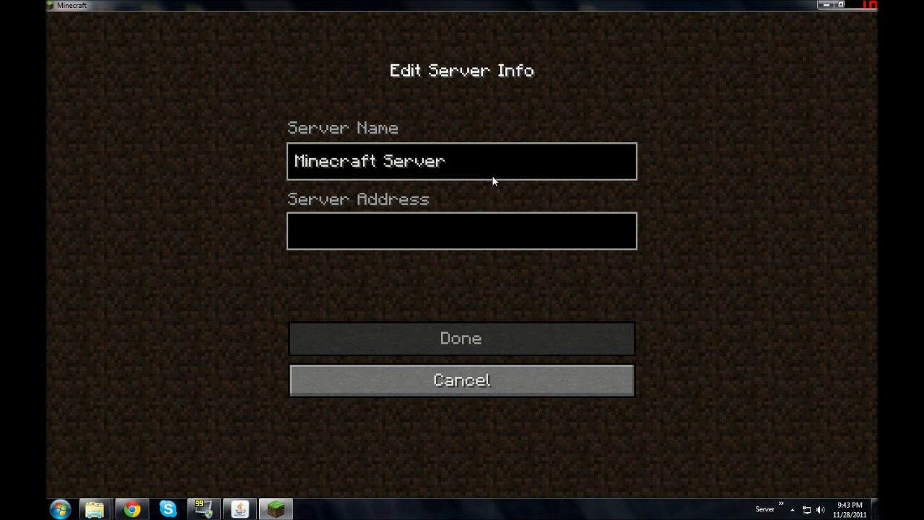
{"action": "type", "text": "My S"}
{"action": "type", "text": "192.168.0.100"}
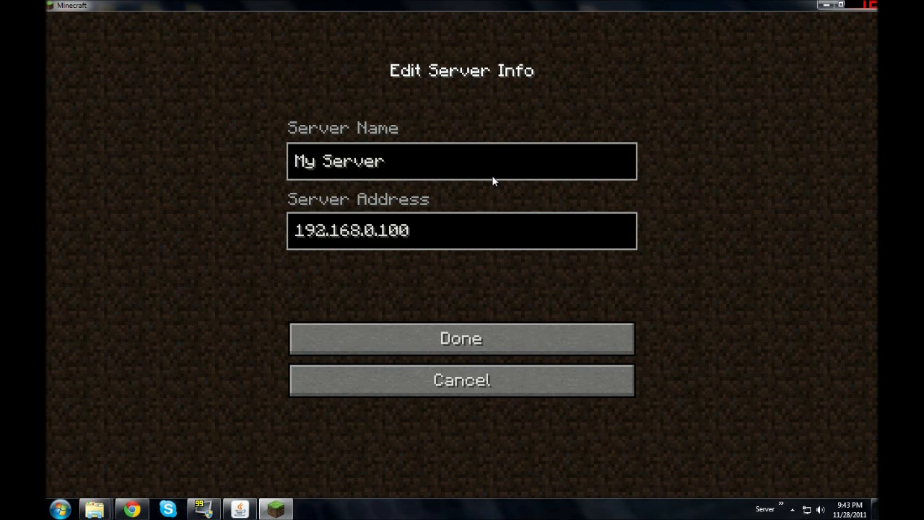
{"action": "key", "text": "Backspace"}
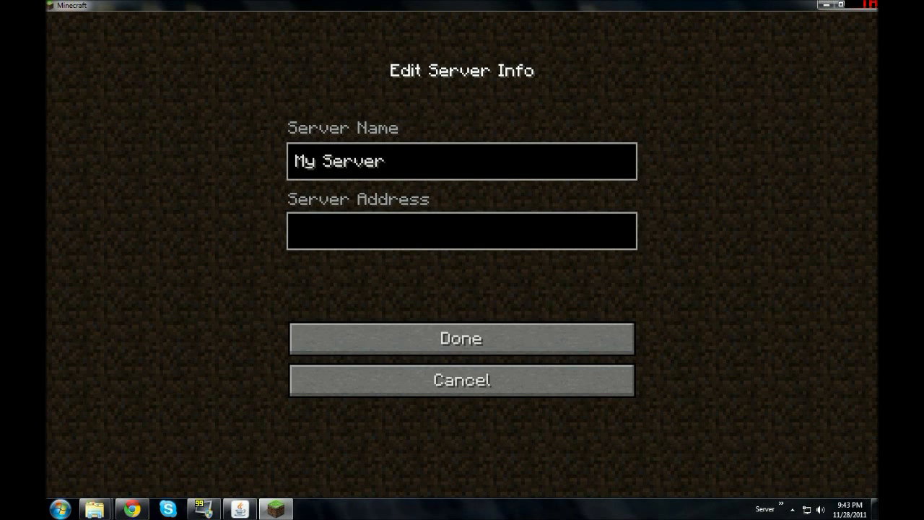
{"action": "mouse_move", "coordinate": [401, 265]}
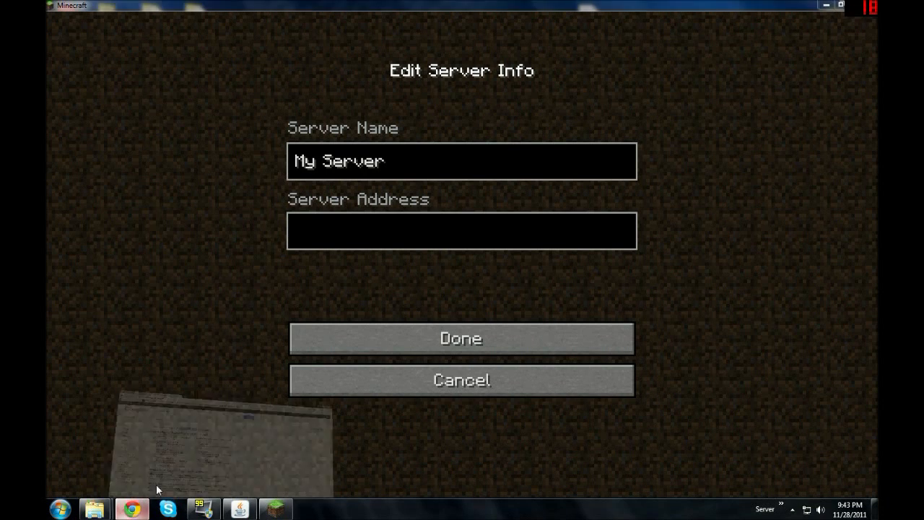
Cancel editing the server entry, join the local server and enter its world.
{"action": "left_click", "coordinate": [129, 508]}
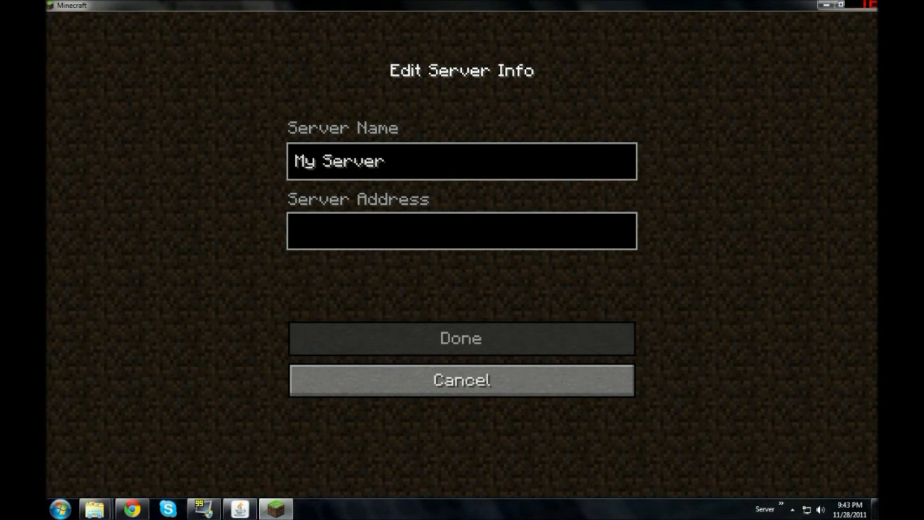
{"action": "left_click", "coordinate": [461, 338]}
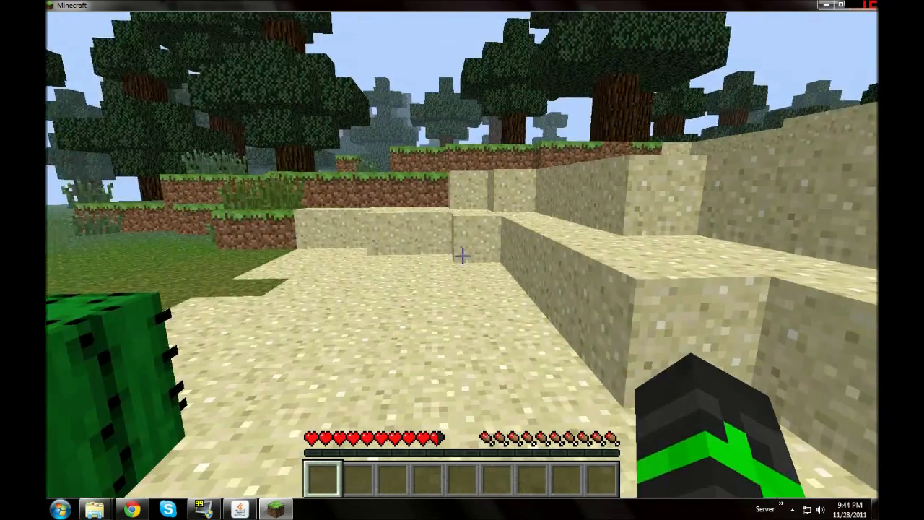
{"action": "key", "text": "e"}
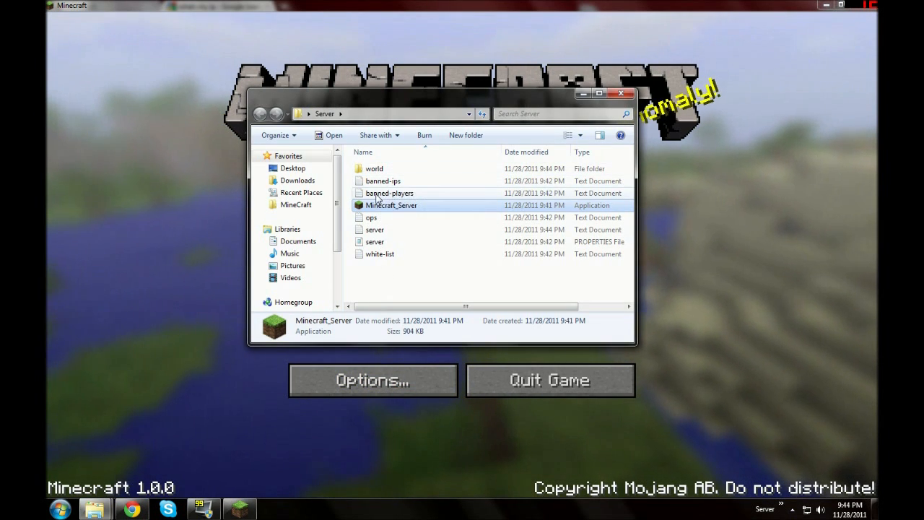
{"action": "mouse_move", "coordinate": [389, 284]}
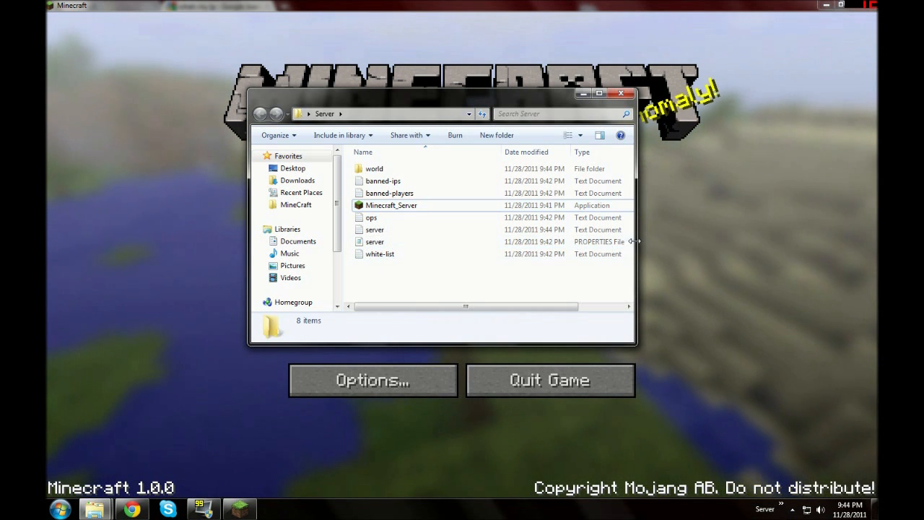
Open the server.properties file with Notepad via Open with….
{"action": "left_click", "coordinate": [375, 241]}
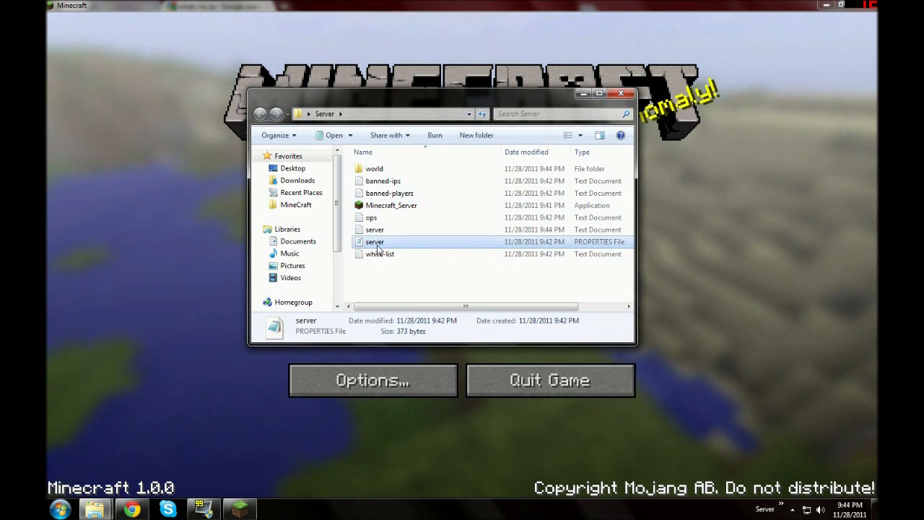
{"action": "right_click", "coordinate": [374, 241]}
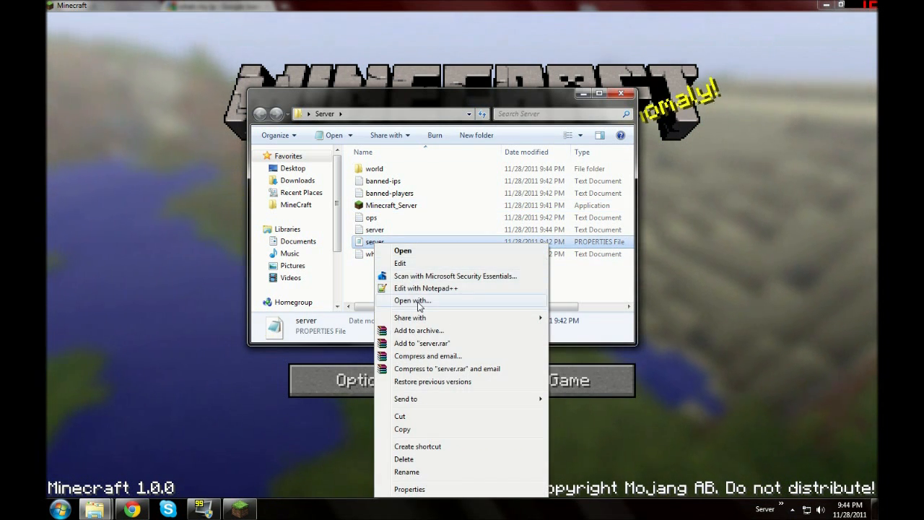
{"action": "left_click", "coordinate": [413, 300]}
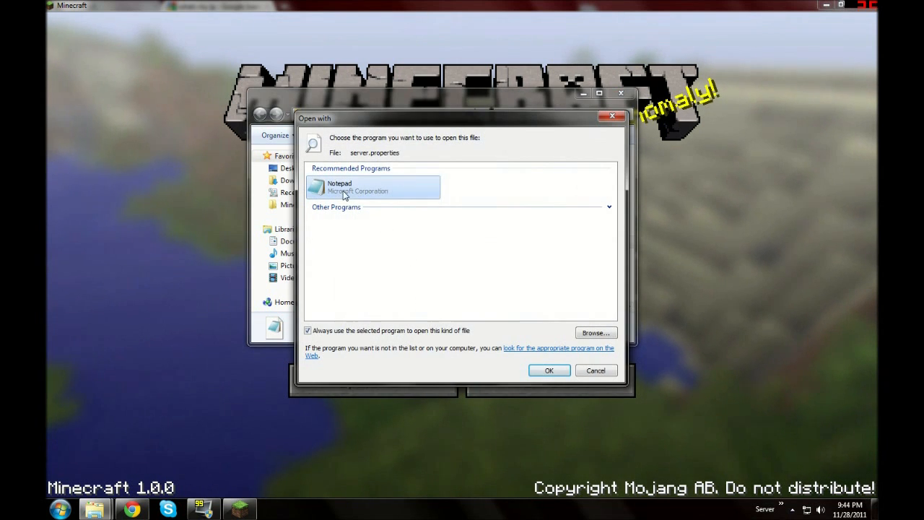
{"action": "left_click", "coordinate": [548, 369]}
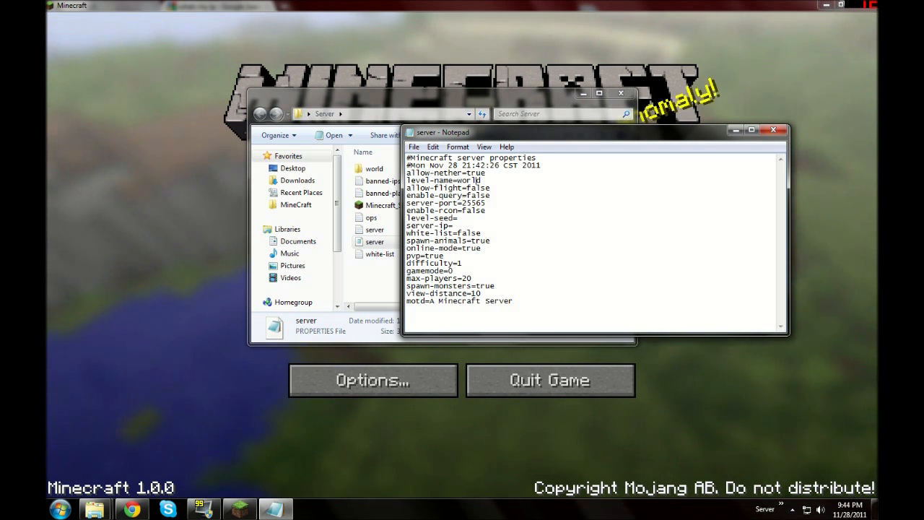
Replace the motd value A Minecraft Server with Hi everyone.
{"action": "double_click", "coordinate": [479, 187]}
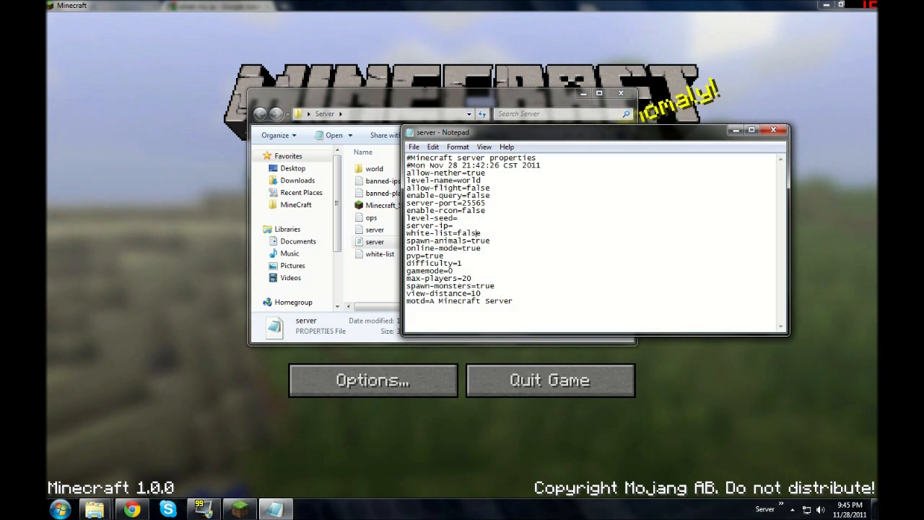
{"action": "double_click", "coordinate": [469, 232]}
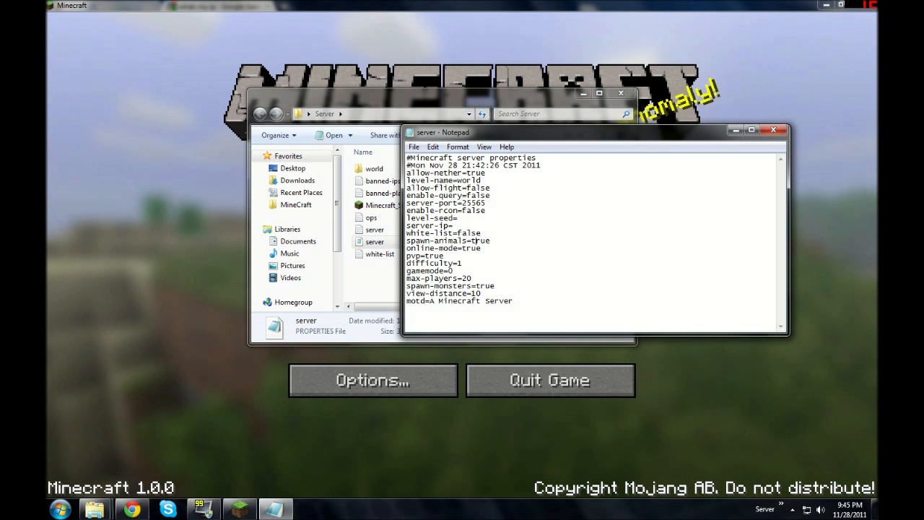
{"action": "double_click", "coordinate": [470, 248]}
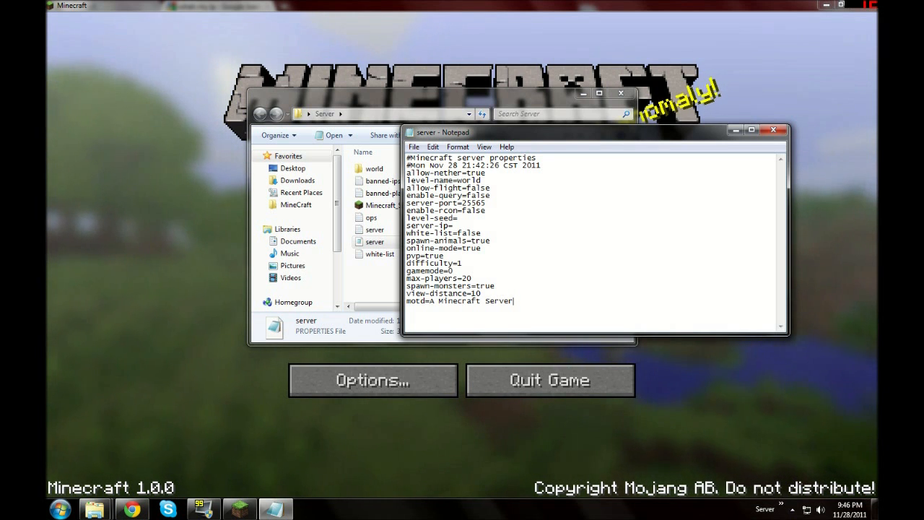
{"action": "double_click", "coordinate": [469, 302]}
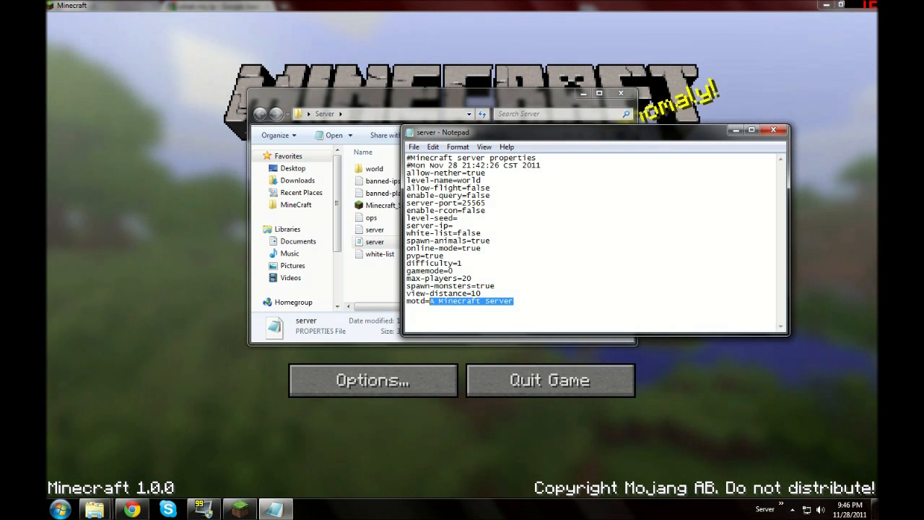
{"action": "type", "text": "Hi everyone"}
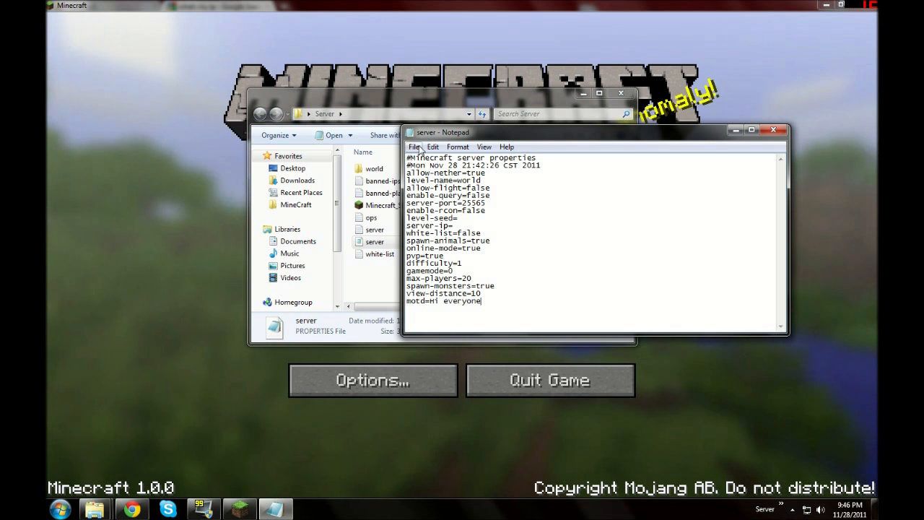
Close Notepad and restart Minecraft_Server from the Server folder.
{"action": "left_click", "coordinate": [773, 130]}
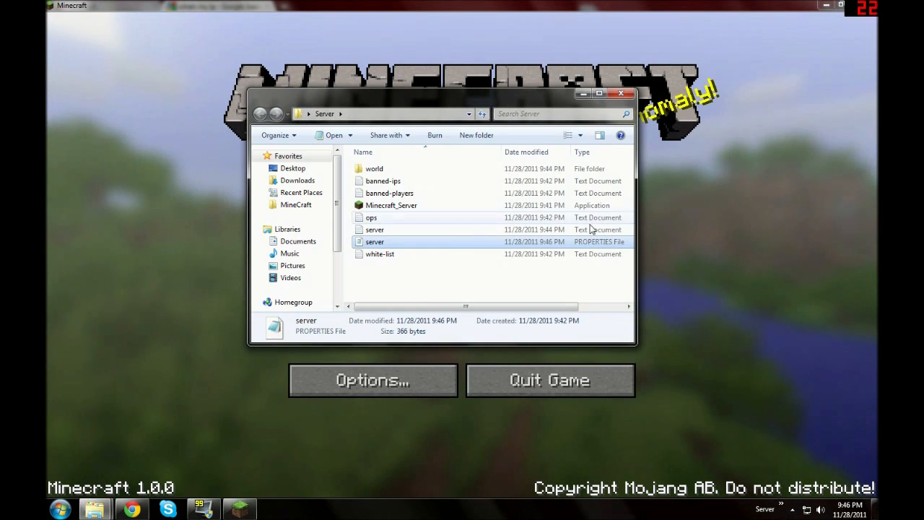
{"action": "left_click", "coordinate": [391, 205]}
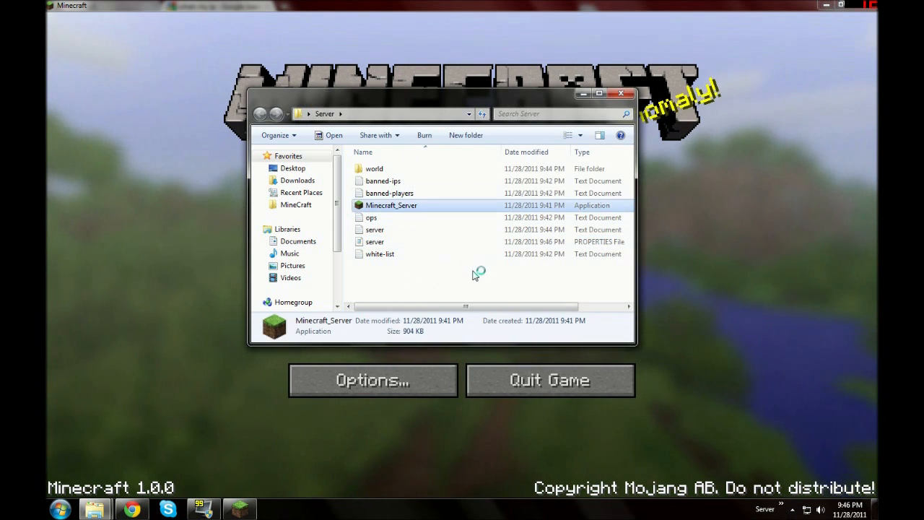
{"action": "double_click", "coordinate": [391, 205]}
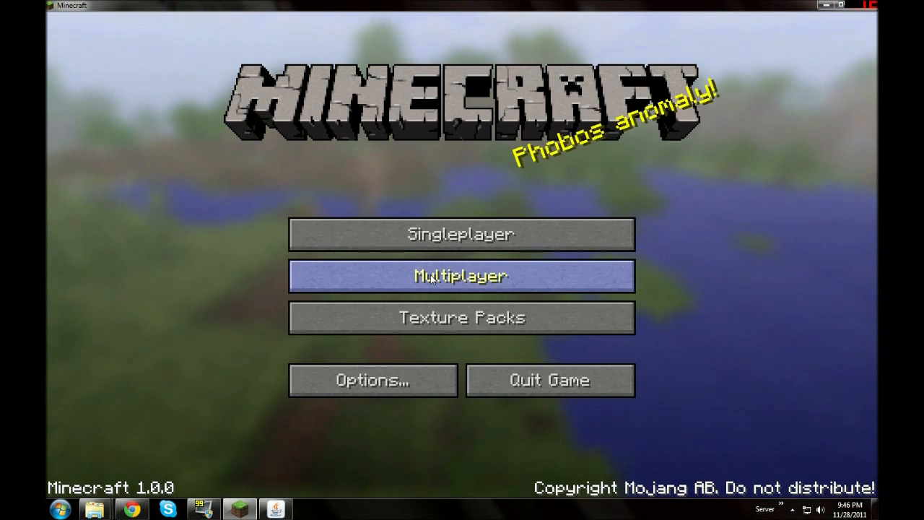
Refresh the multiplayer list to show the local server with Hi everyone and 0/20 players.
{"action": "left_click", "coordinate": [461, 276]}
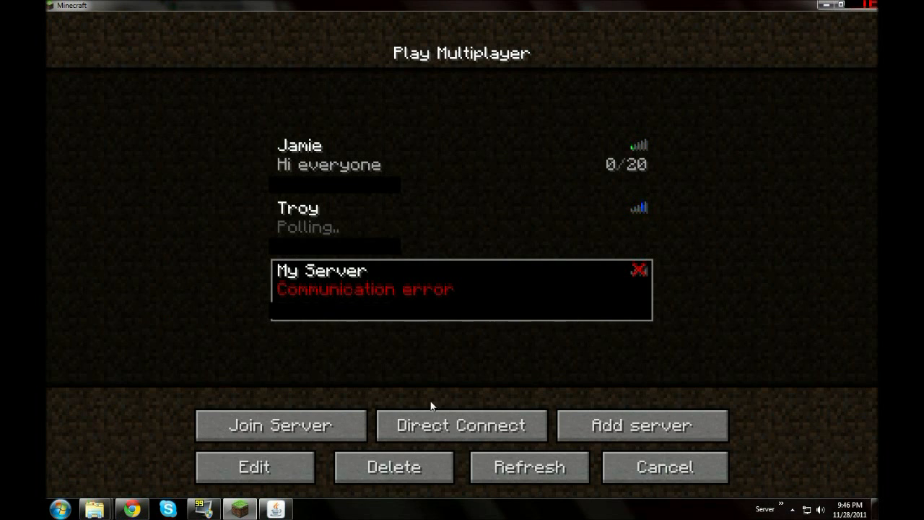
{"action": "left_click", "coordinate": [528, 466]}
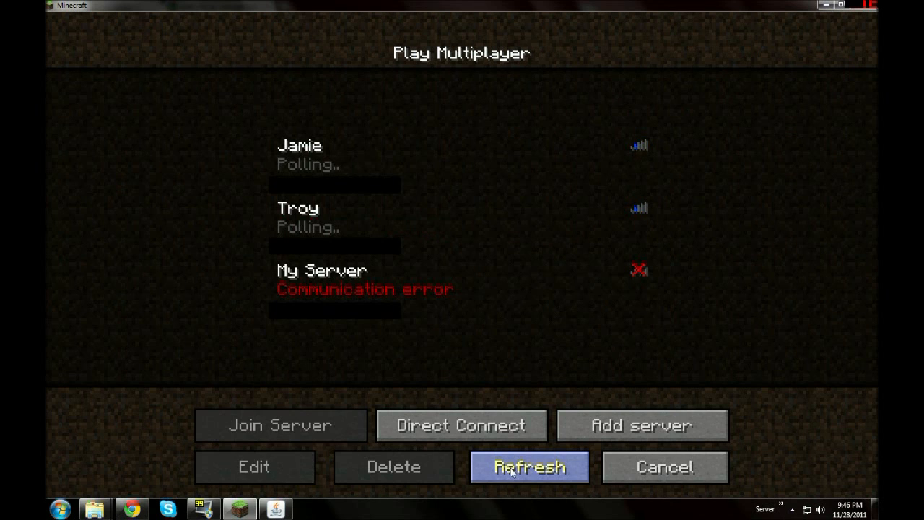
{"action": "left_click", "coordinate": [528, 466]}
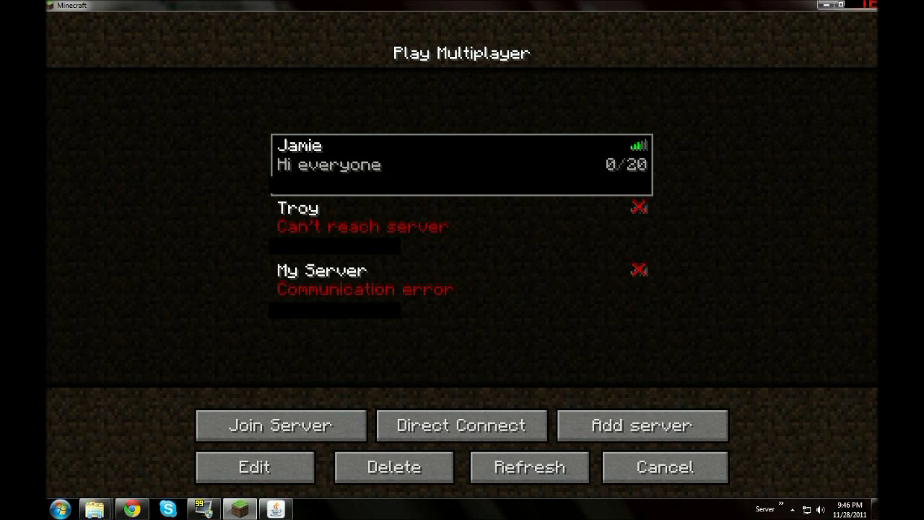
{"action": "mouse_move", "coordinate": [244, 259]}
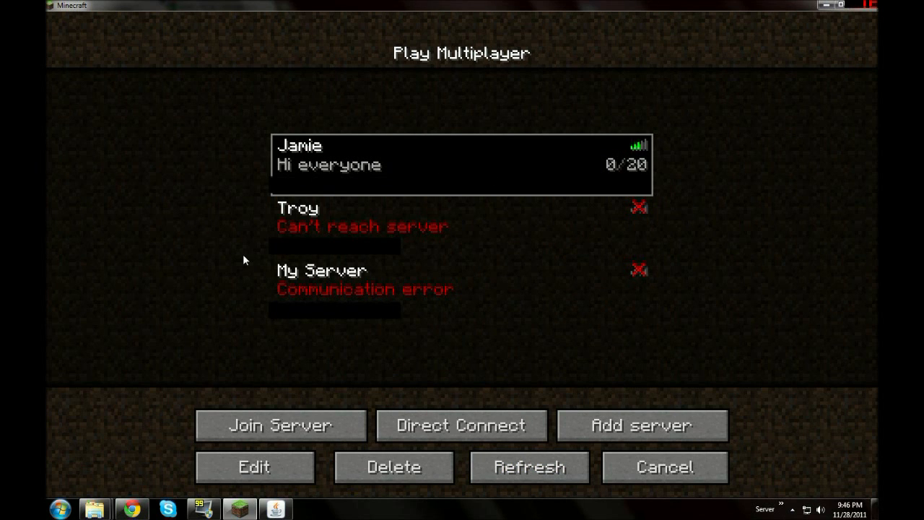